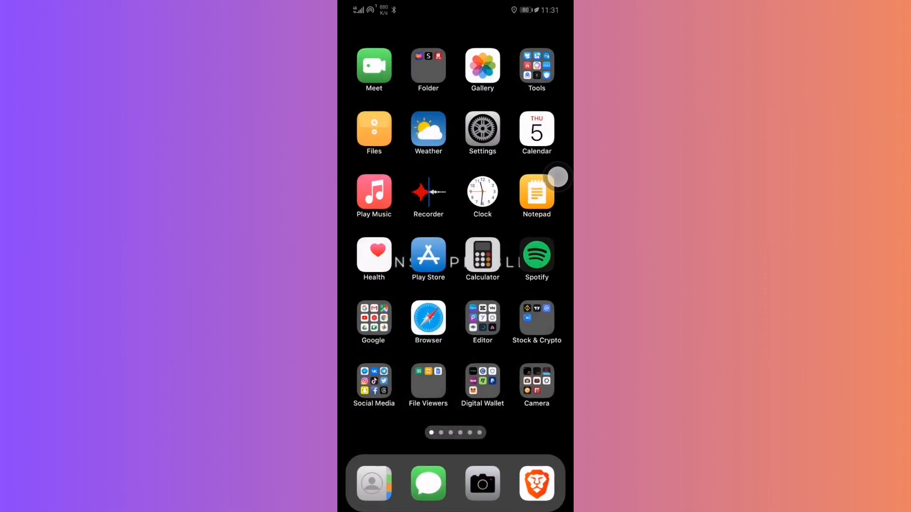
# Step: Bring up the main Settings list and scroll to the Google entry
pyautogui.click(482, 133)
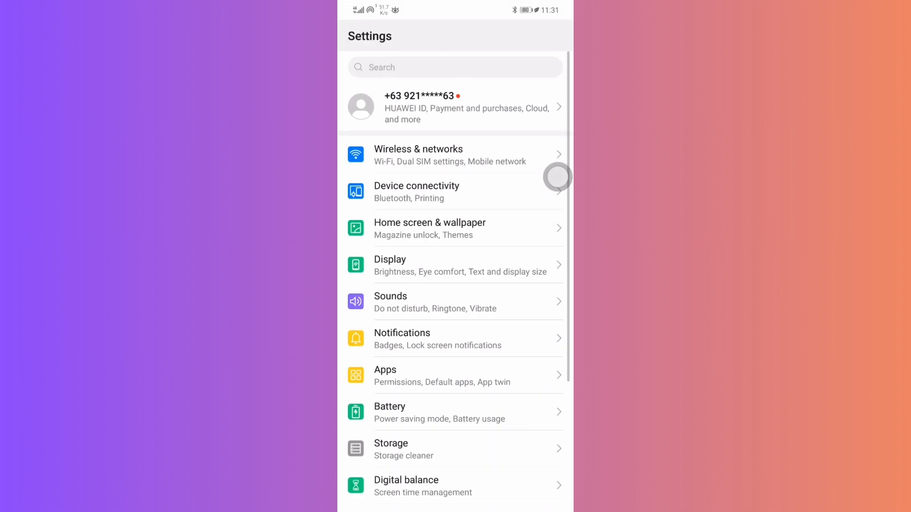
pyautogui.scroll(-3)
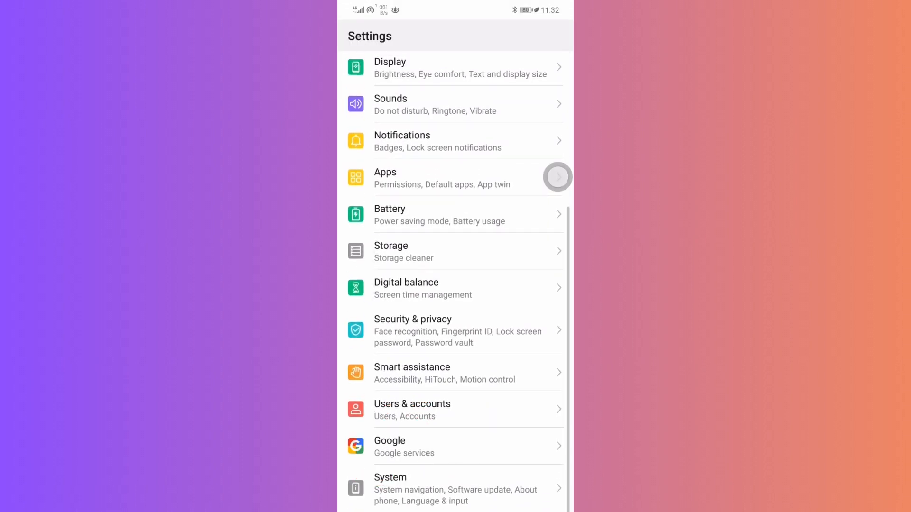
# Step: Delete the device's advertising ID from Google > Ads and confirm the deletion
pyautogui.click(405, 447)
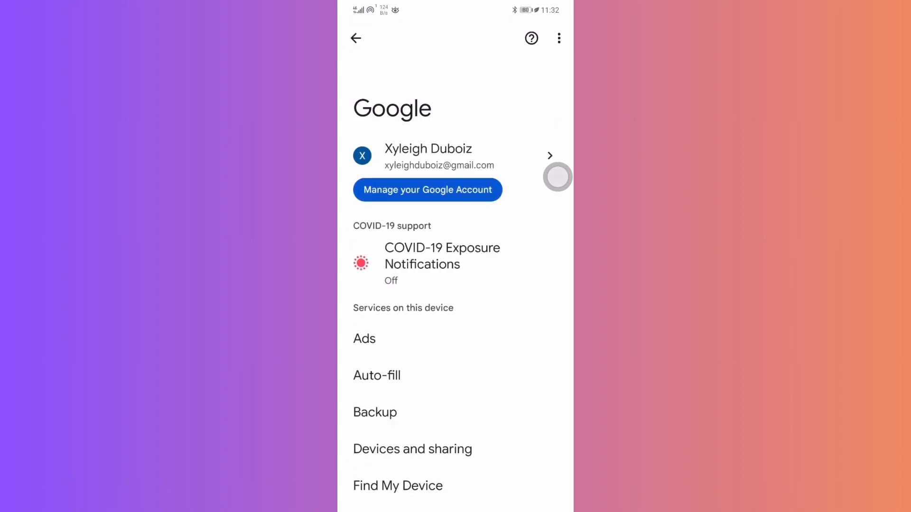
pyautogui.click(363, 338)
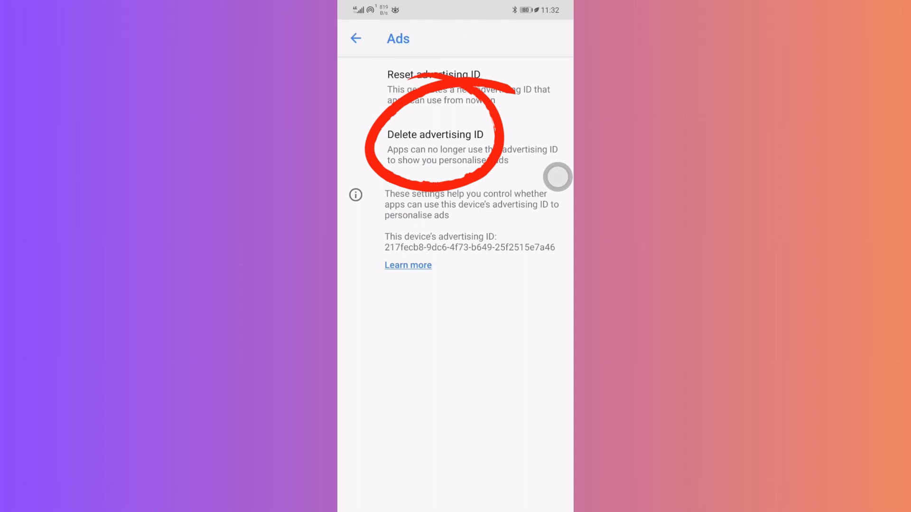
pyautogui.click(436, 134)
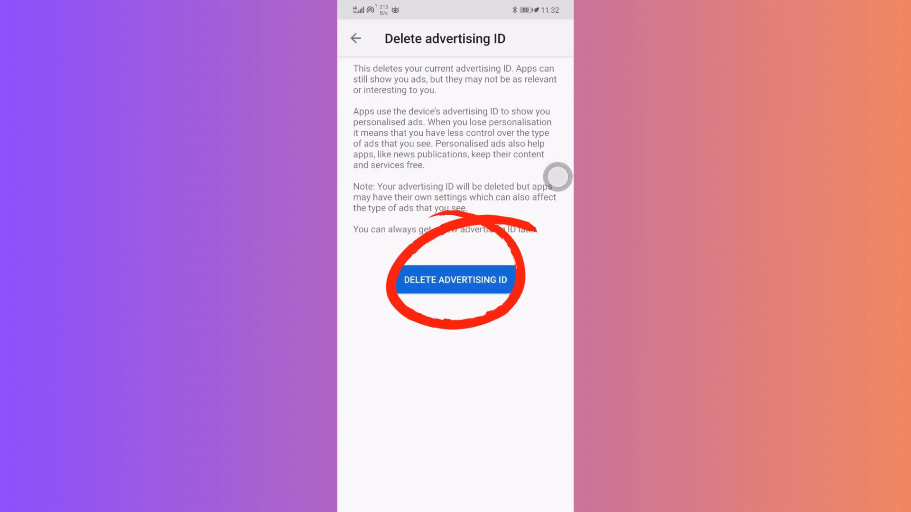
pyautogui.click(454, 279)
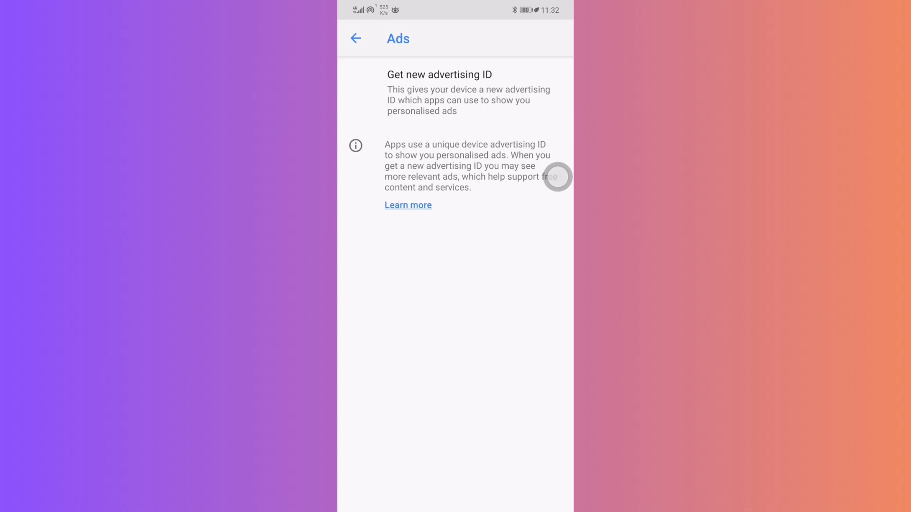
# Step: Search the settings for 'Dns' to reach the Private DNS page, currently on Auto
pyautogui.click(355, 38)
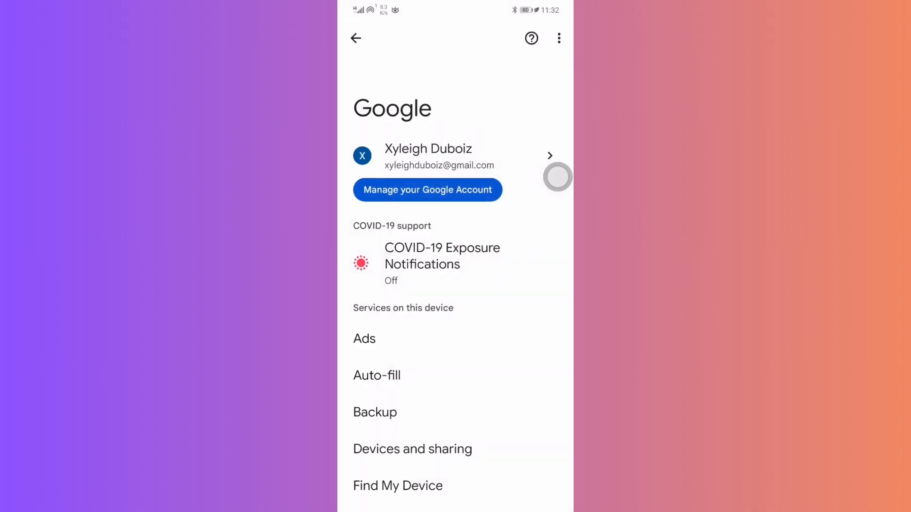
pyautogui.click(355, 38)
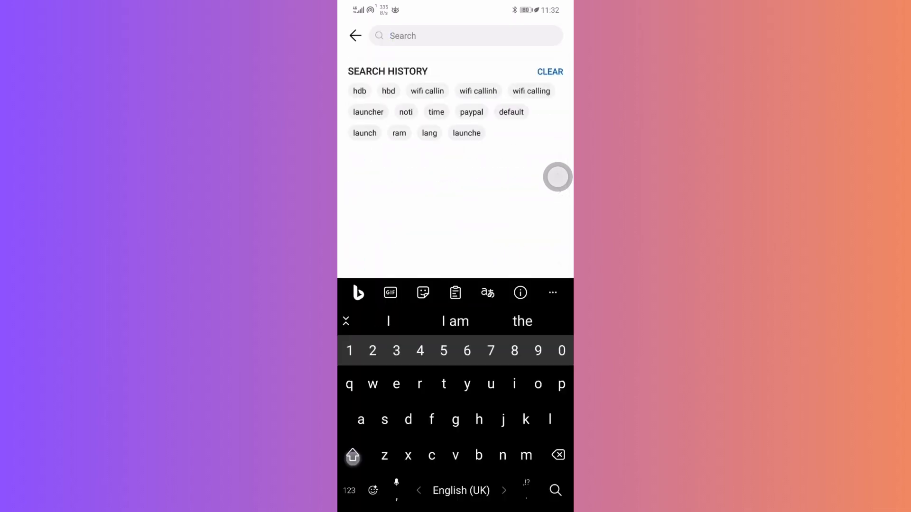
pyautogui.write('D')
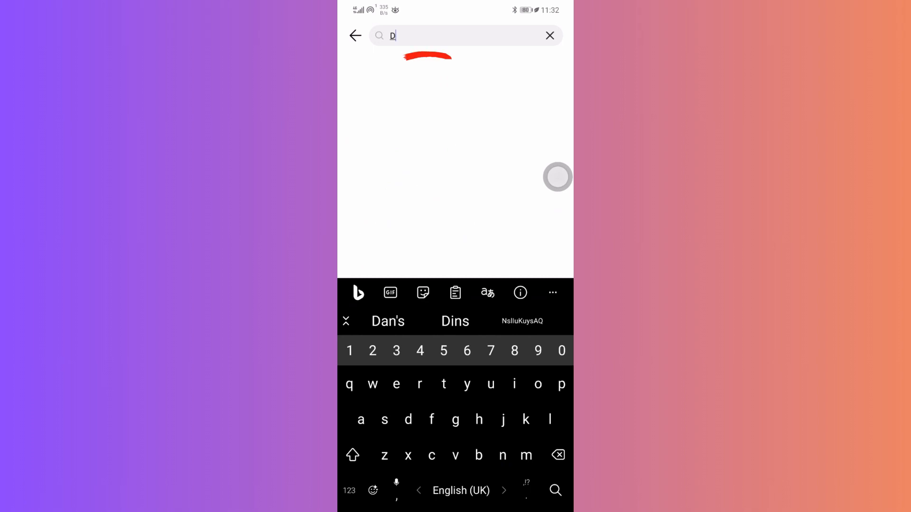
pyautogui.write('ns')
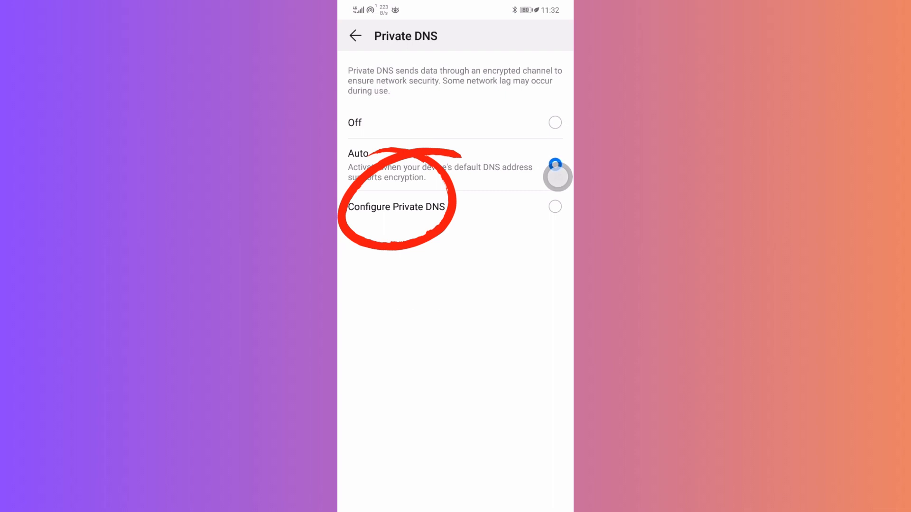
# Step: Switch Private DNS to a configured hostname, entering 'dns.adguard.' so far
pyautogui.write('dns.ad')
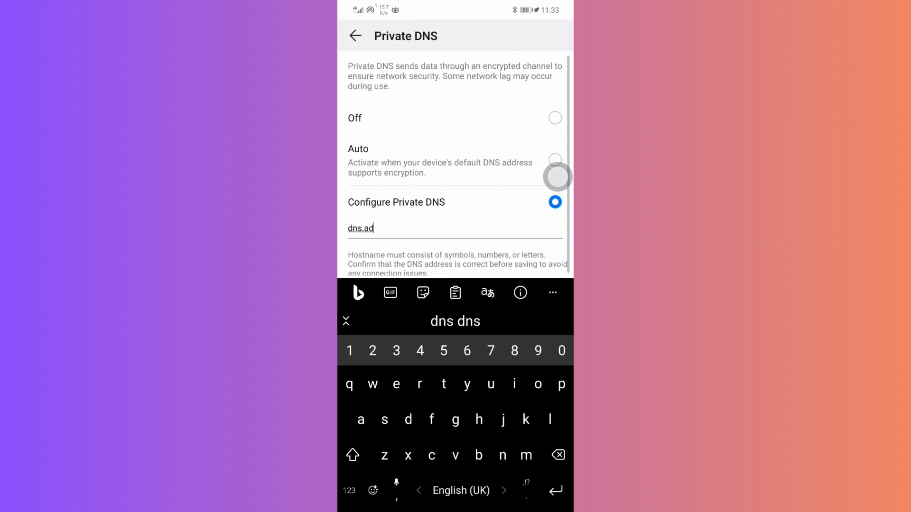
pyautogui.write('guard.')
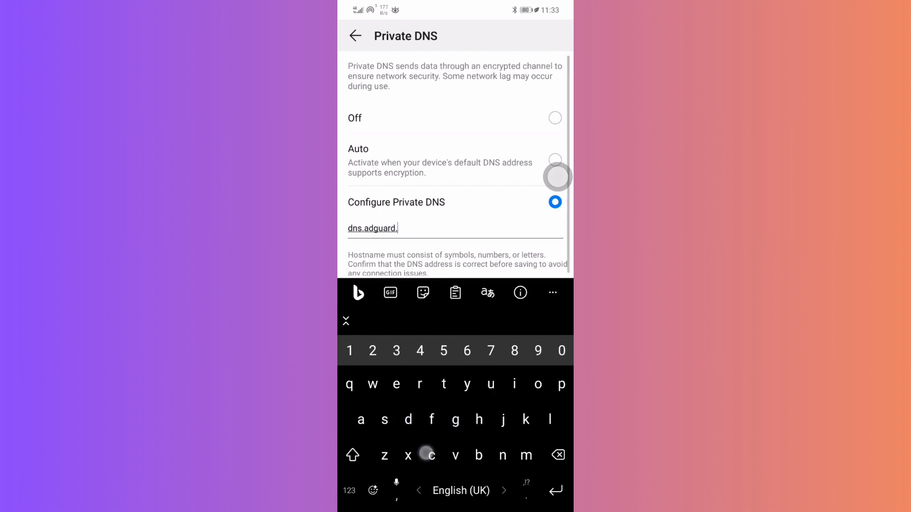